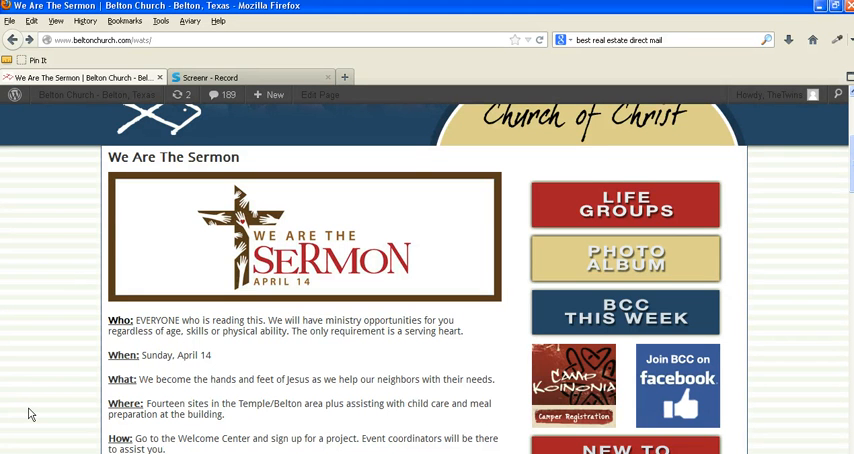
mouse_move(44, 414)
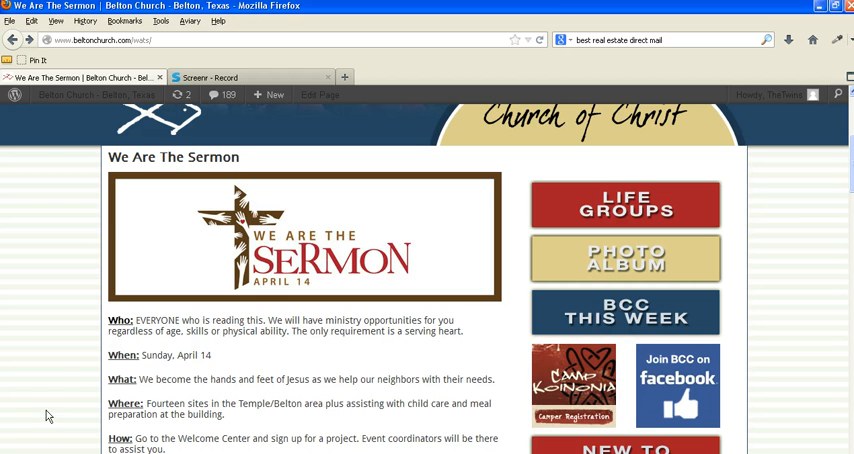
mouse_move(175, 235)
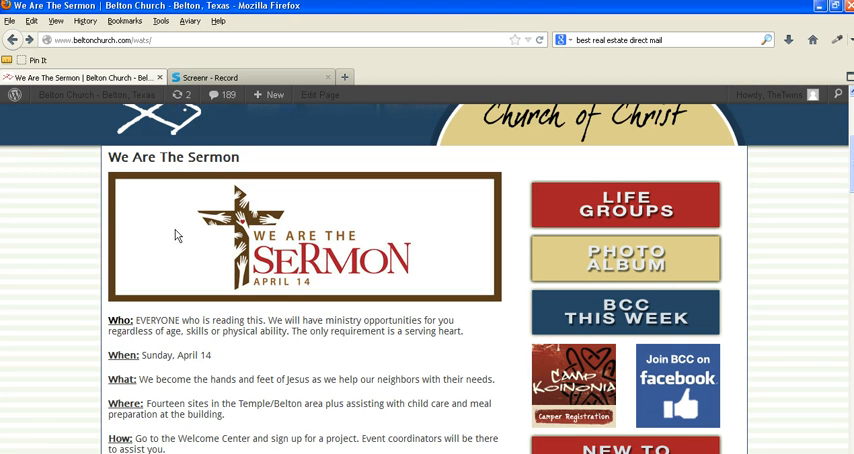
- Open Pages > All Pages and move to page 2 of the list
scroll("down", 3)
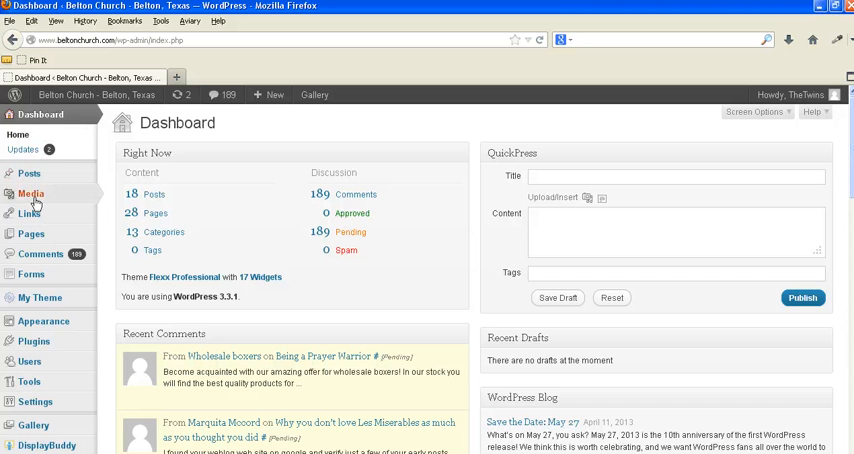
left_click(30, 233)
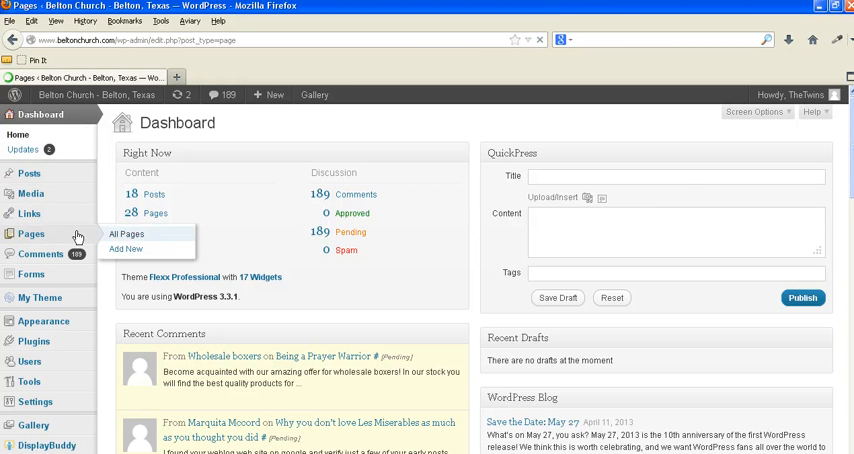
left_click(127, 233)
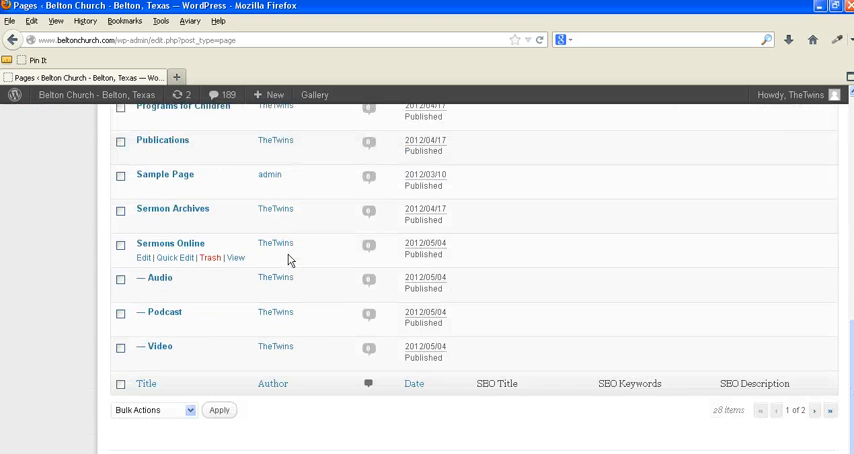
scroll("up", 3)
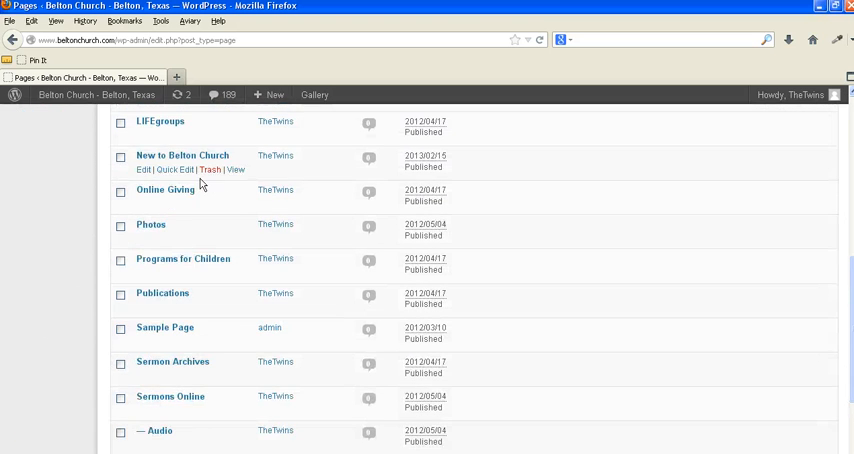
scroll("down", 3)
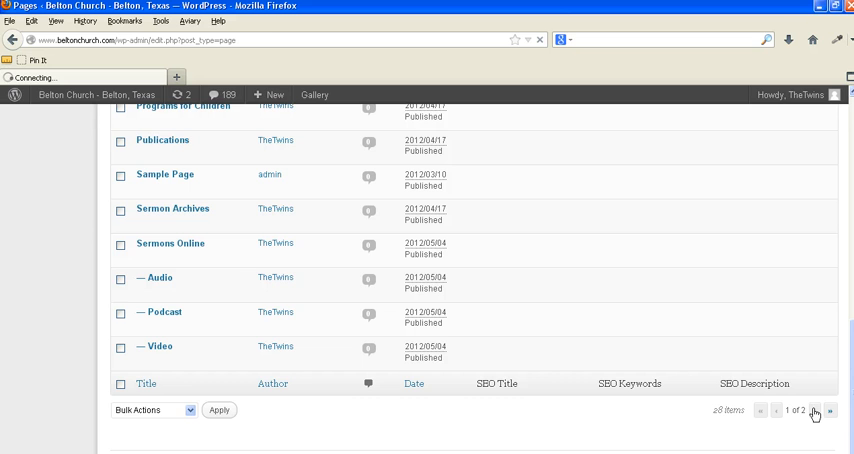
left_click(814, 413)
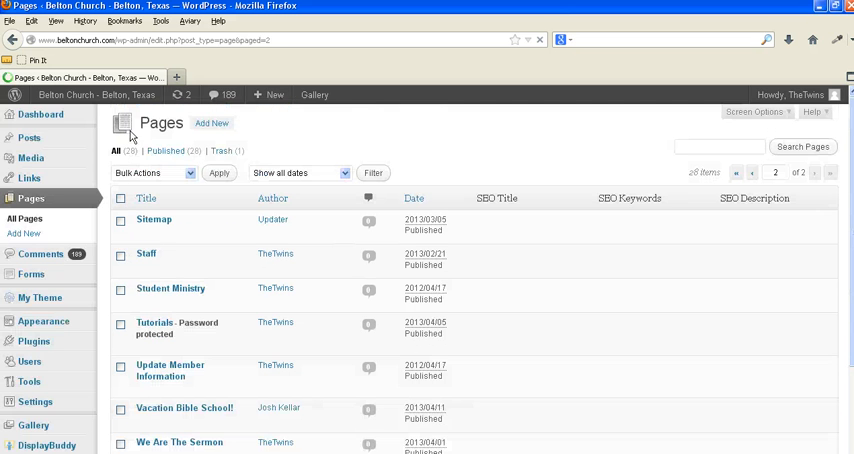
scroll("down", 3)
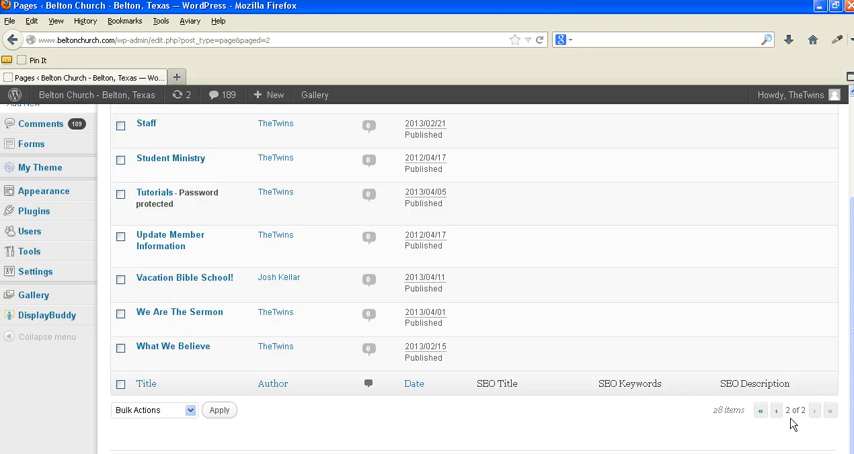
mouse_move(175, 312)
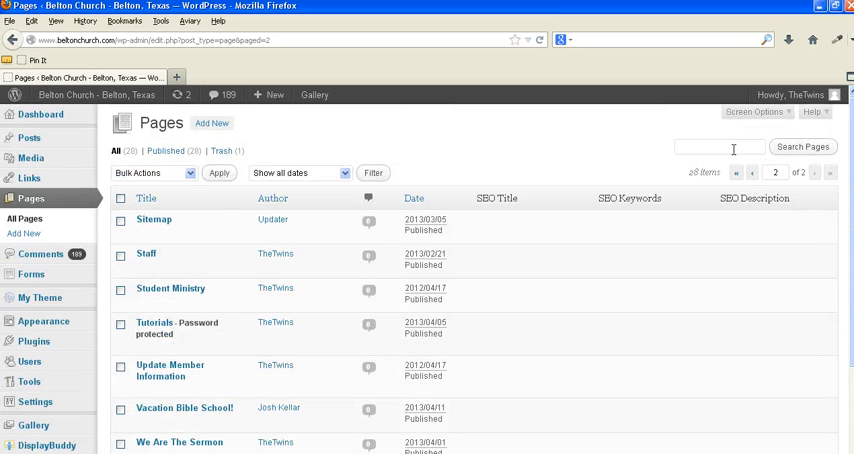
- Search pages for 'Sermon' and scroll the results down to We Are The Sermon
type("S")
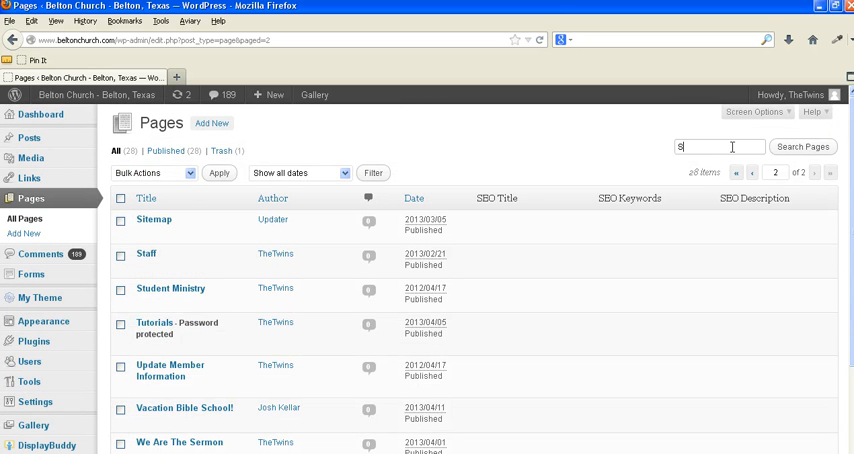
type("ermon")
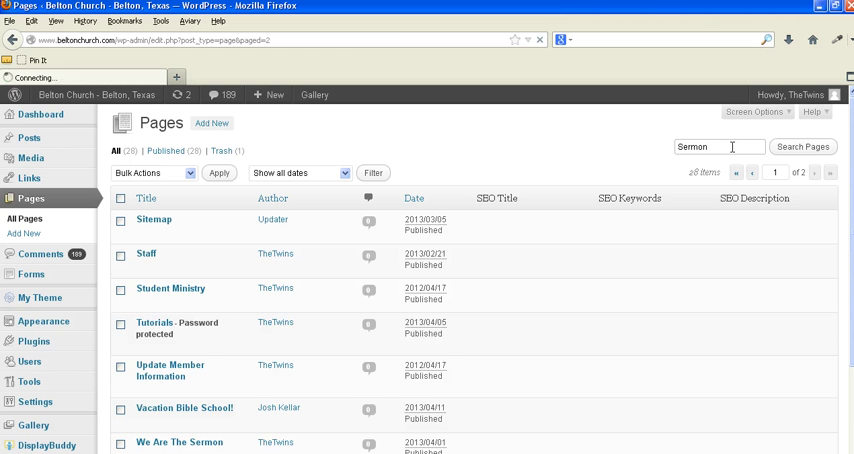
left_click(802, 146)
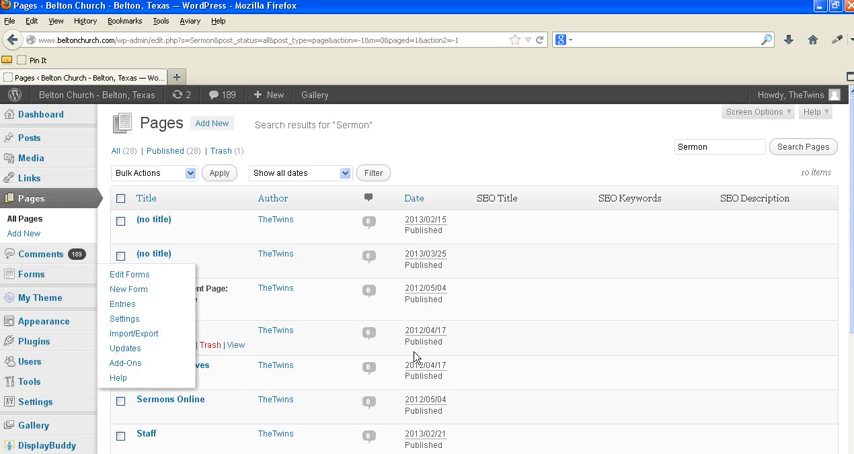
scroll("down", 3)
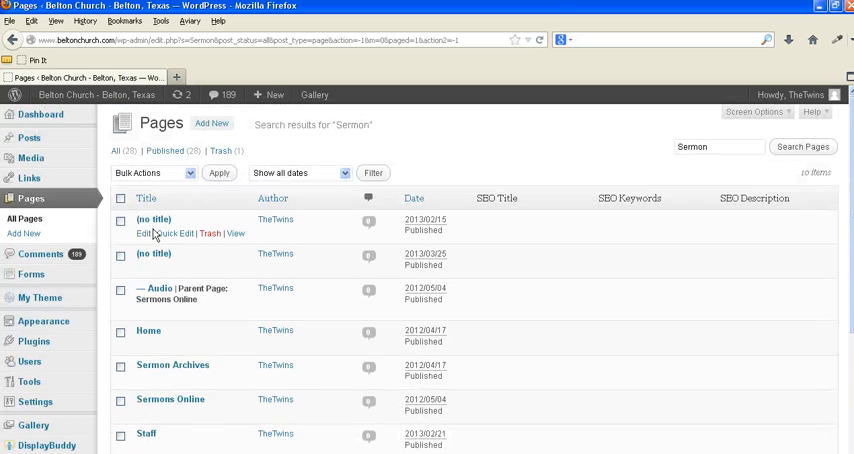
scroll("down", 3)
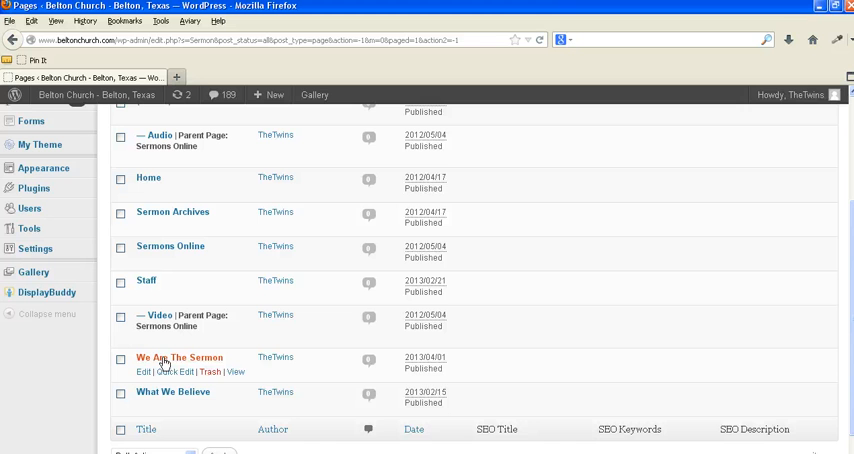
mouse_move(150, 361)
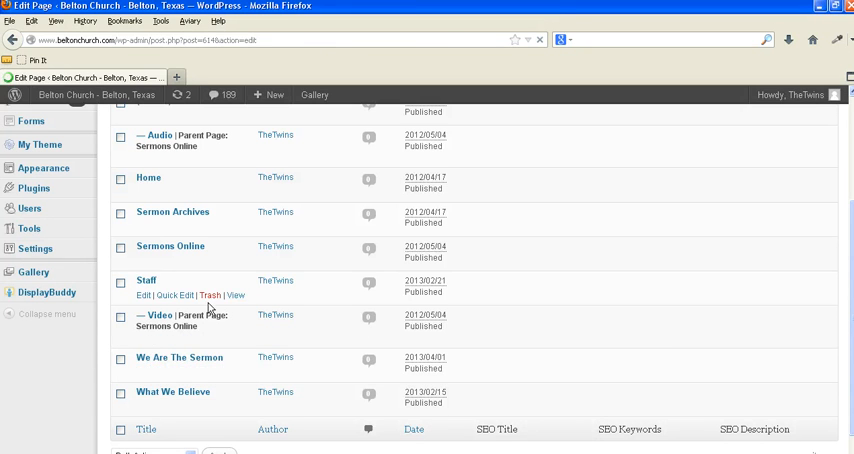
- Open We Are The Sermon in the editor, then switch to the live-page Firefox window
left_click(179, 358)
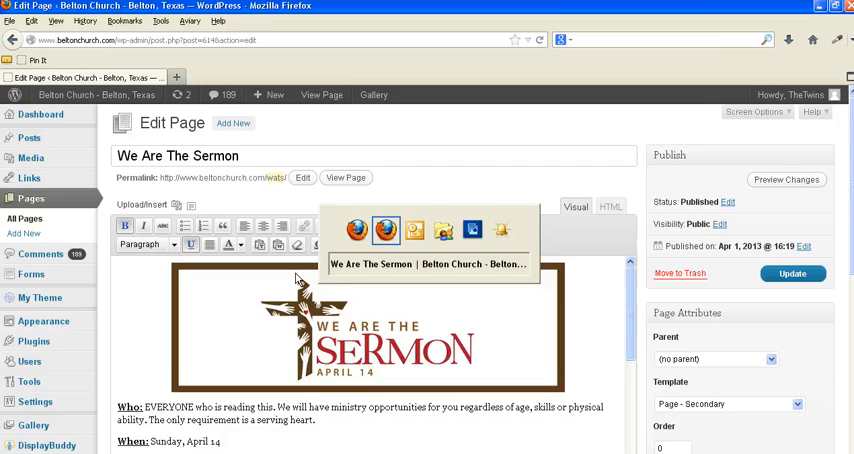
left_click(343, 177)
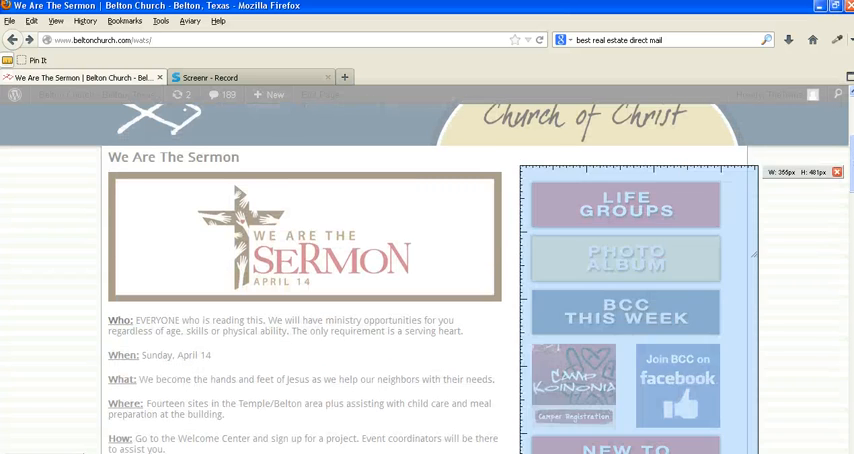
- Scroll down the published We Are The Sermon page
scroll("down", 3)
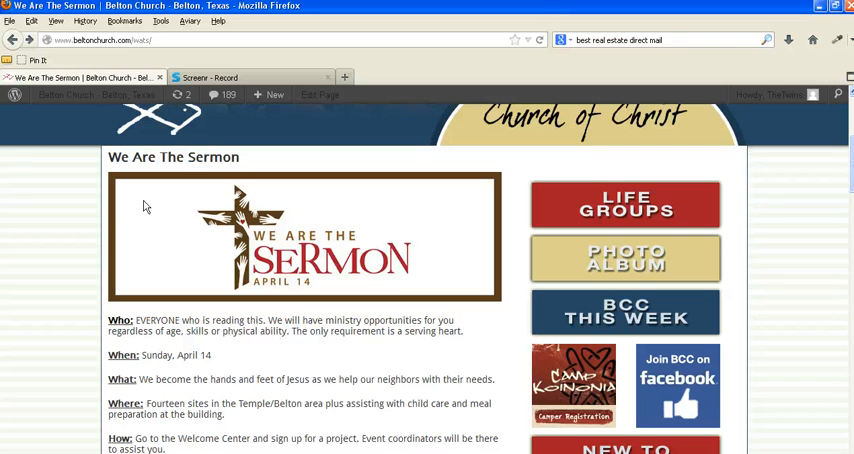
mouse_move(262, 231)
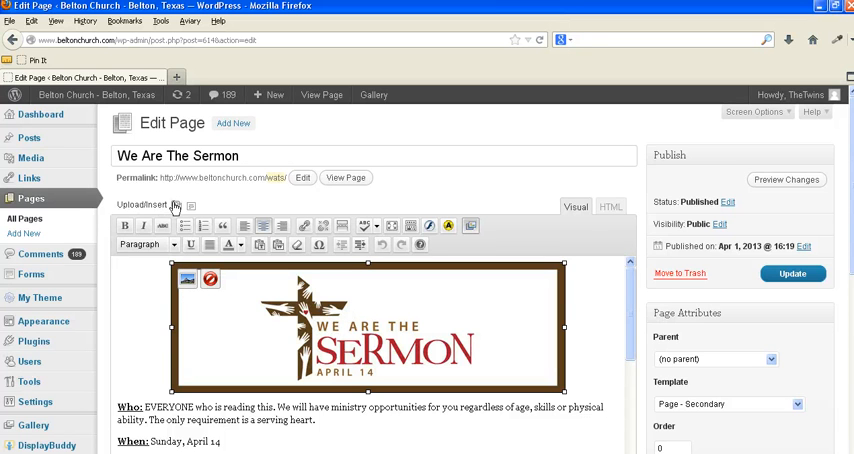
mouse_move(177, 207)
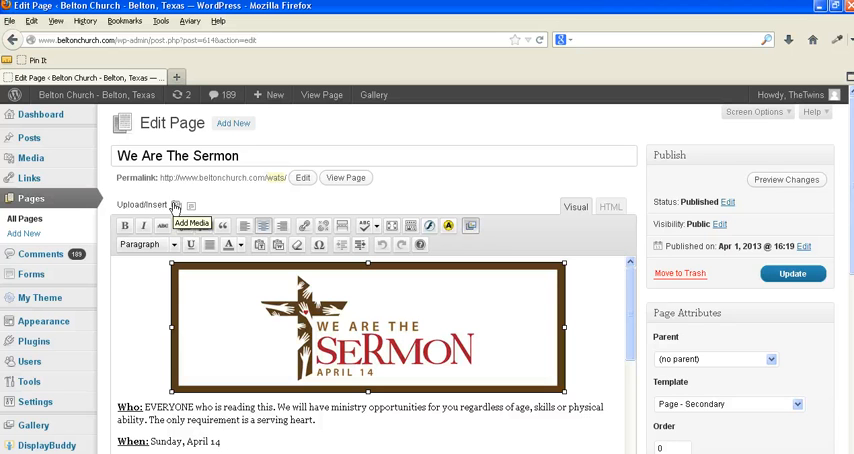
mouse_move(365, 357)
type("5")
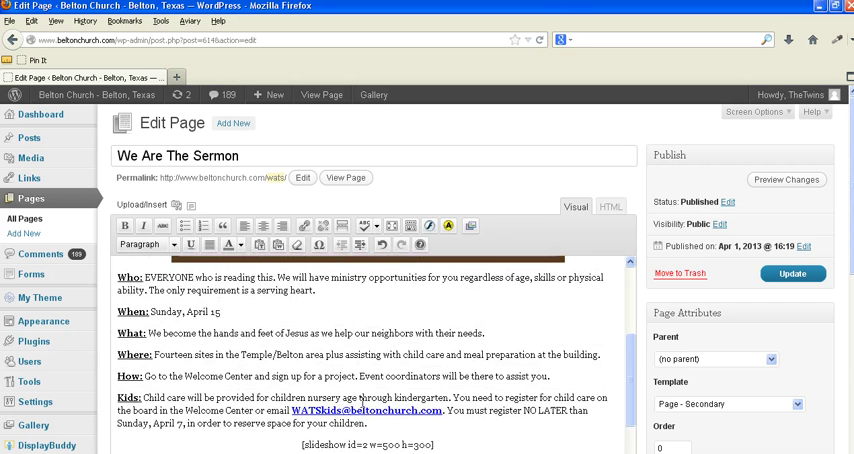
- Save the bolded Sunday date on We Are The Sermon with Update
scroll("down", 3)
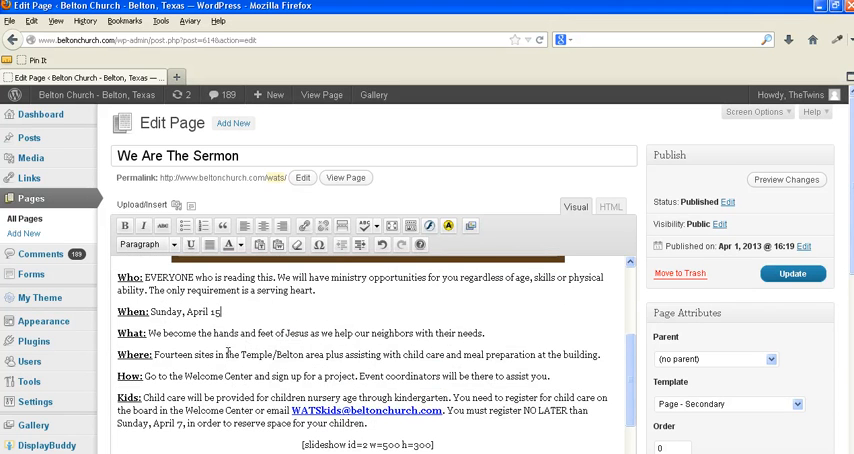
mouse_move(201, 356)
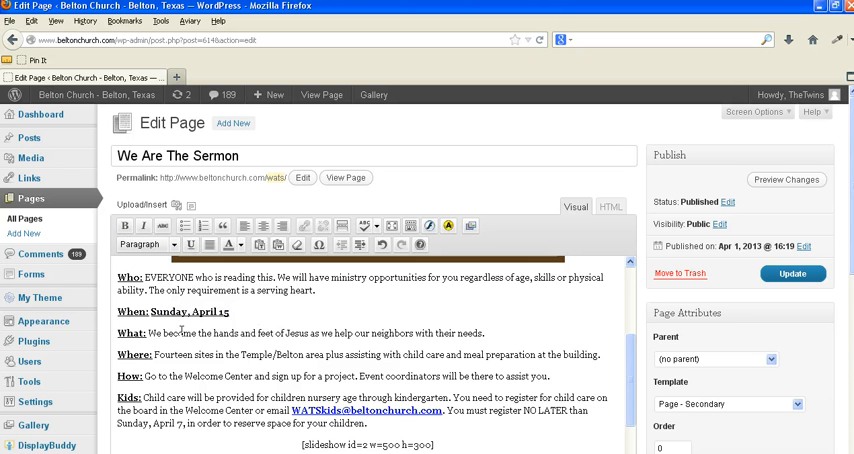
scroll("down", 3)
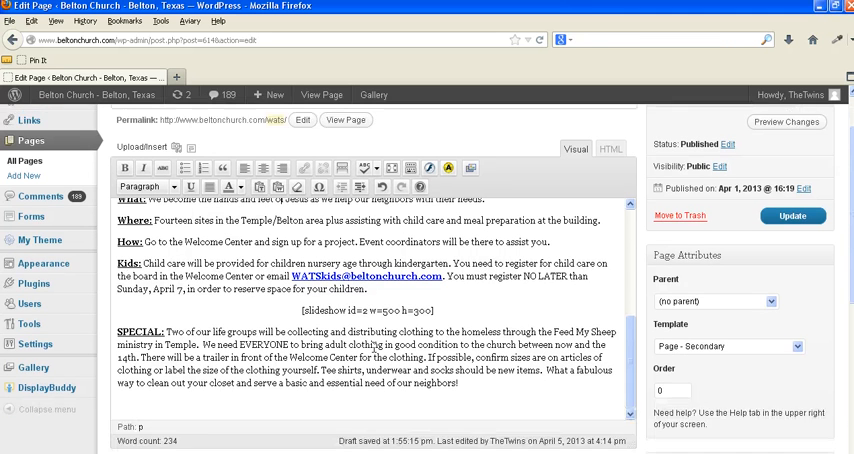
scroll("down", 3)
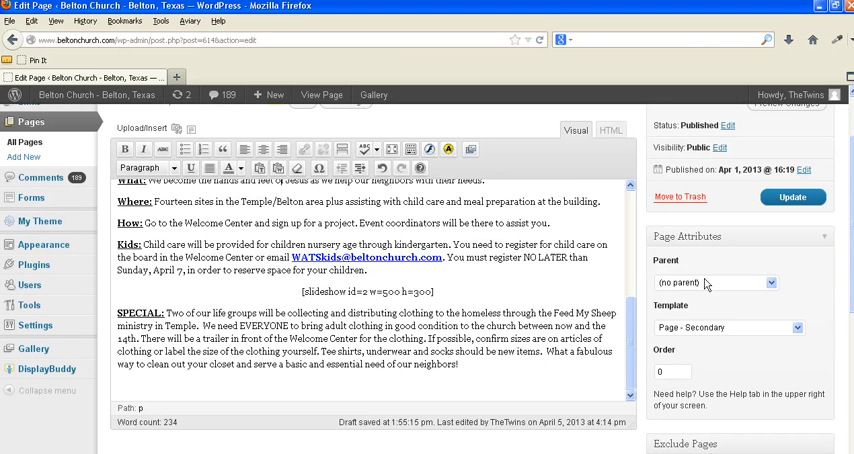
left_click(794, 197)
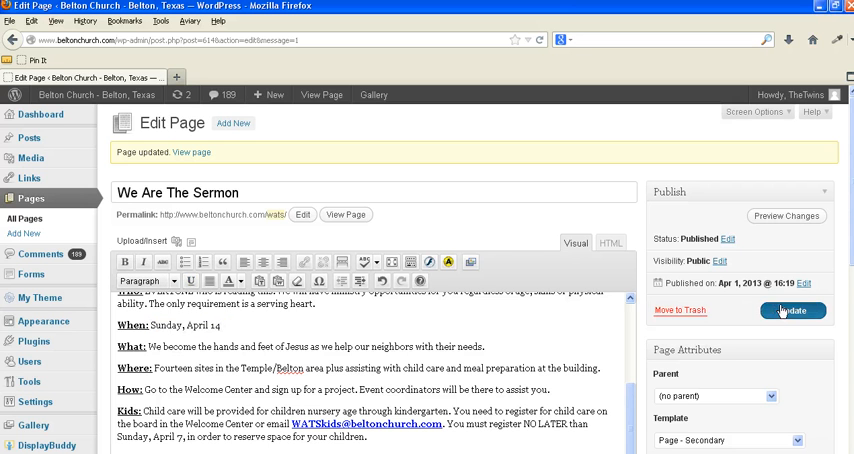
left_click(793, 310)
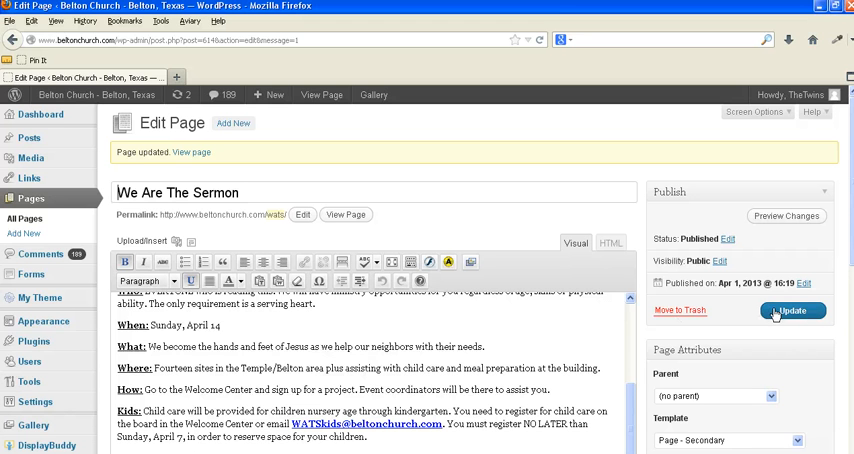
- Enable the Revisions panel in Screen Options and scroll down to the revision list
scroll("down", 3)
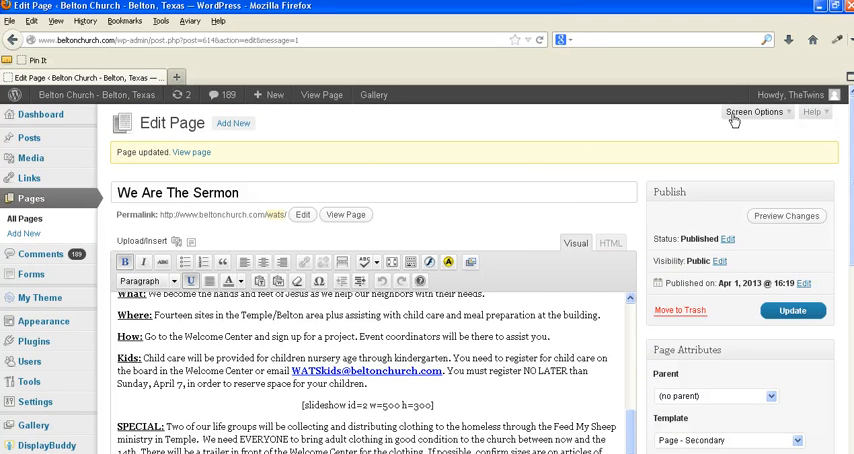
mouse_move(780, 130)
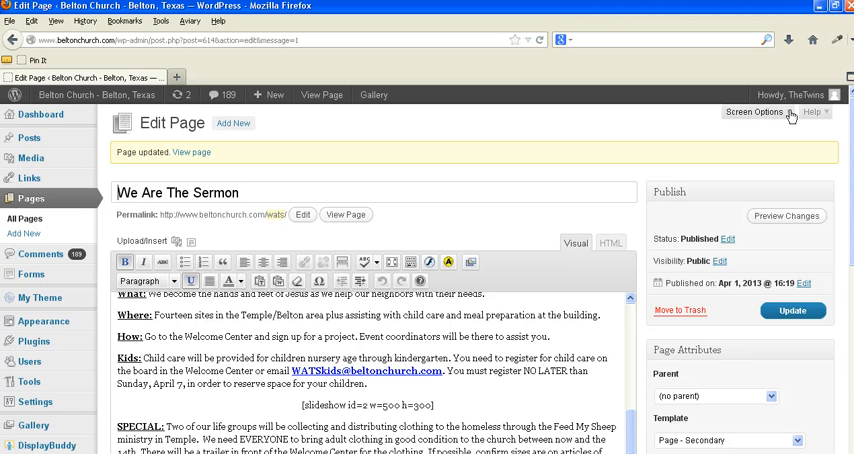
left_click(757, 114)
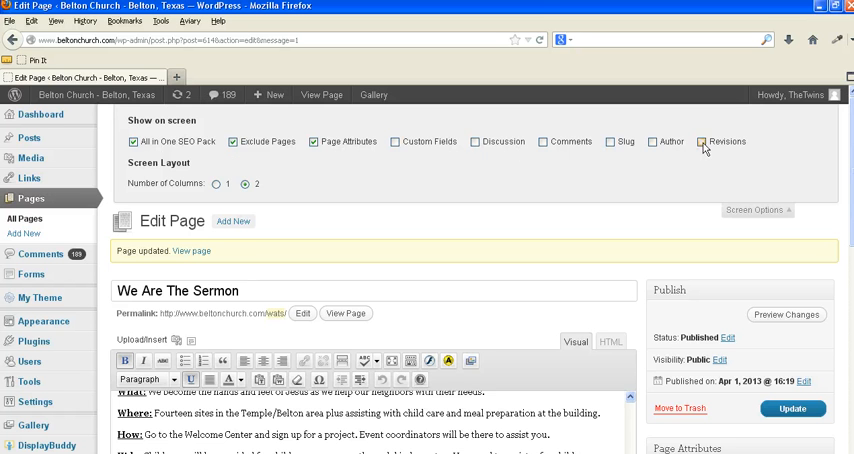
left_click(759, 210)
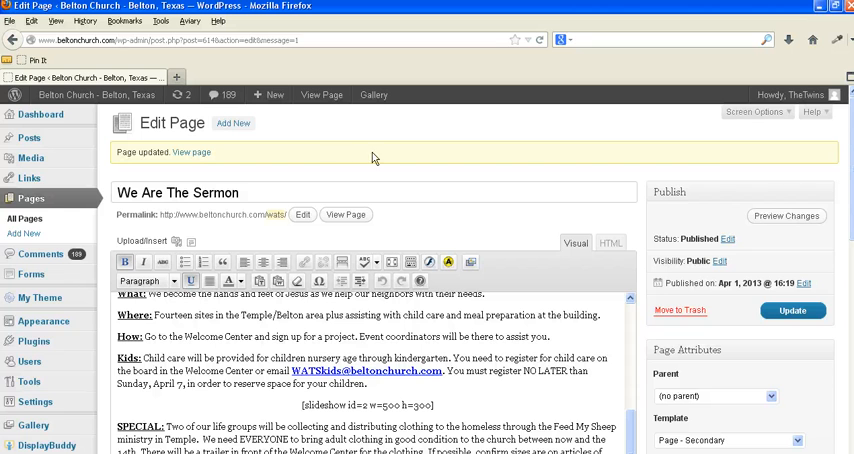
scroll("down", 3)
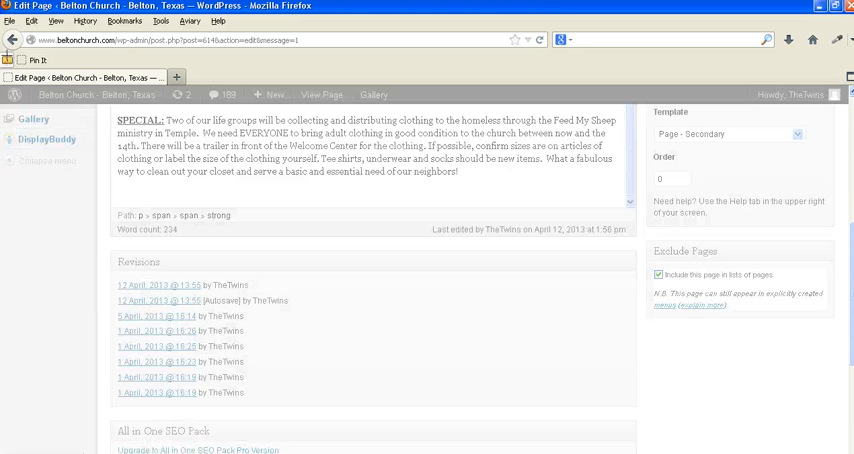
left_click_drag(115, 258, 624, 425)
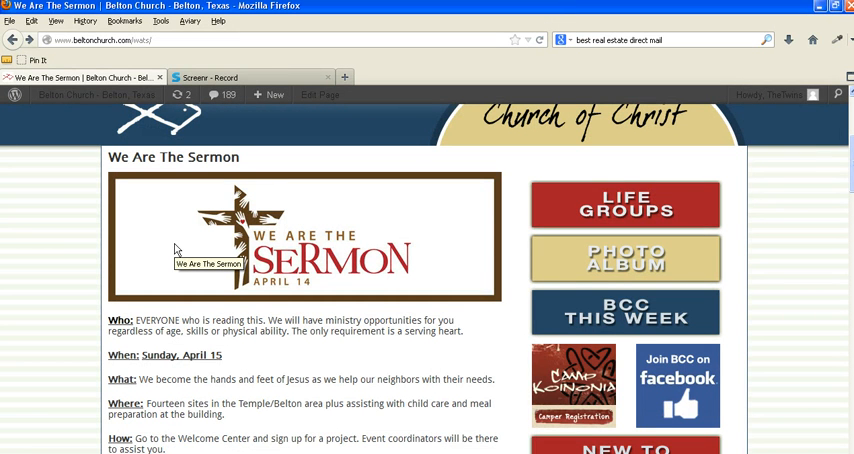
mouse_move(263, 366)
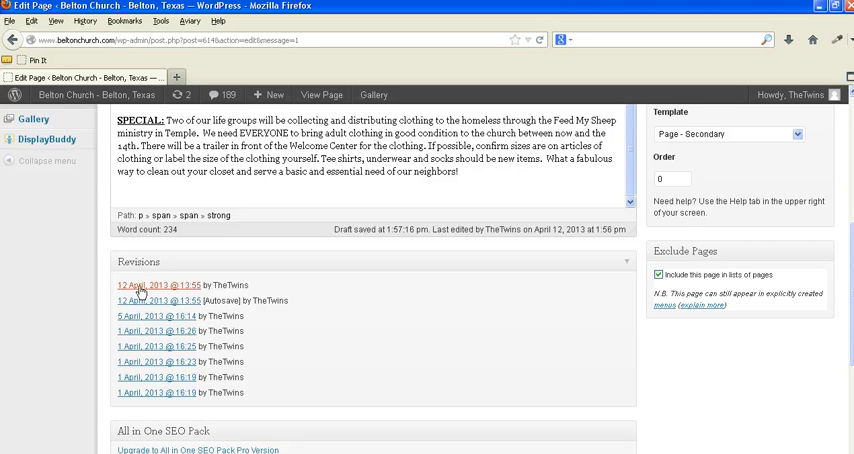
mouse_move(177, 288)
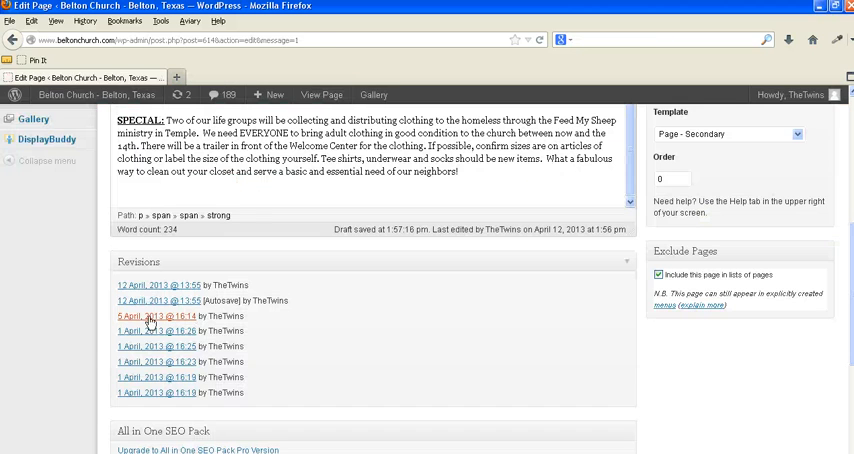
- Open the 5 April, 2013 @ 16:14 revision from the Revisions box
left_click(148, 315)
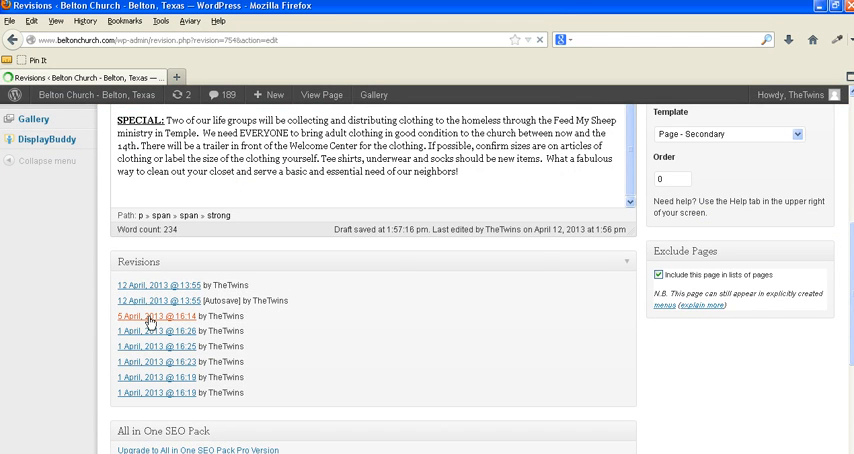
left_click(140, 316)
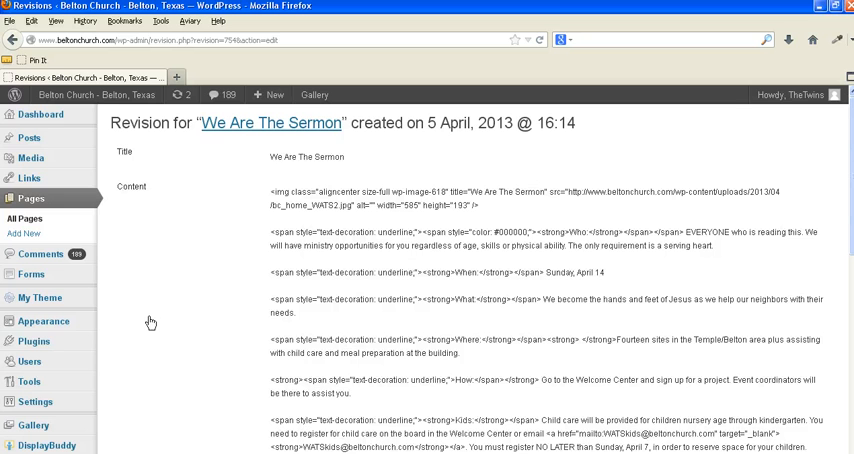
mouse_move(298, 189)
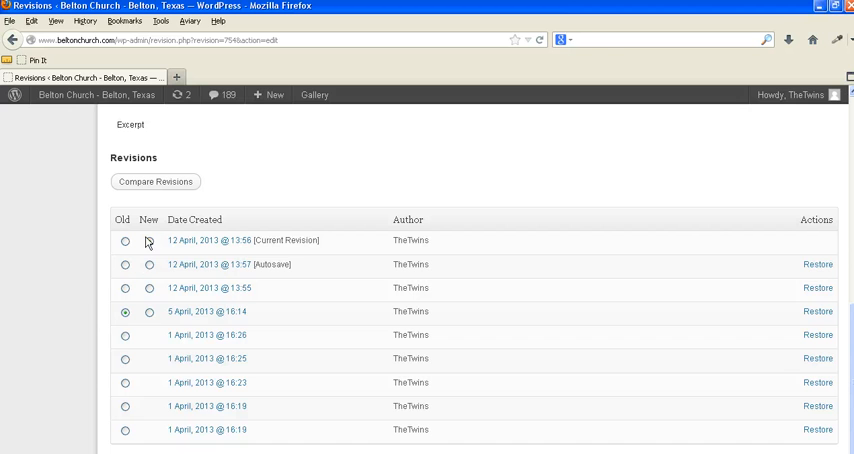
- Restore the 5 April, 2013 @ 16:14 revision and update the page
left_click(148, 240)
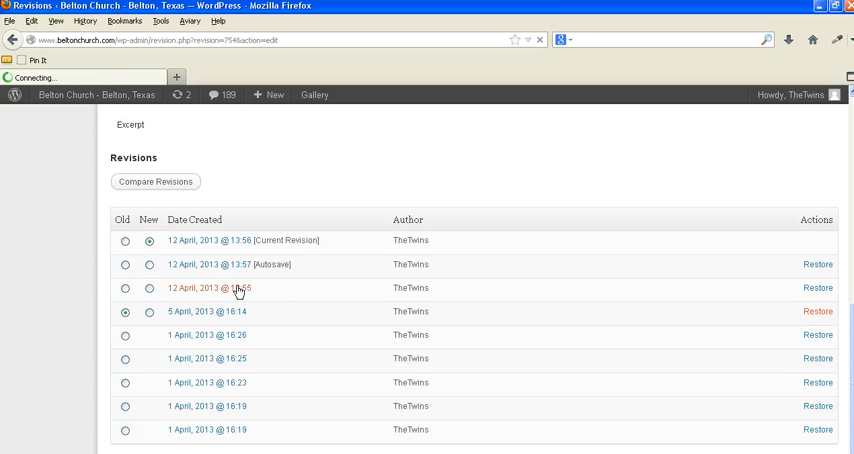
left_click(816, 311)
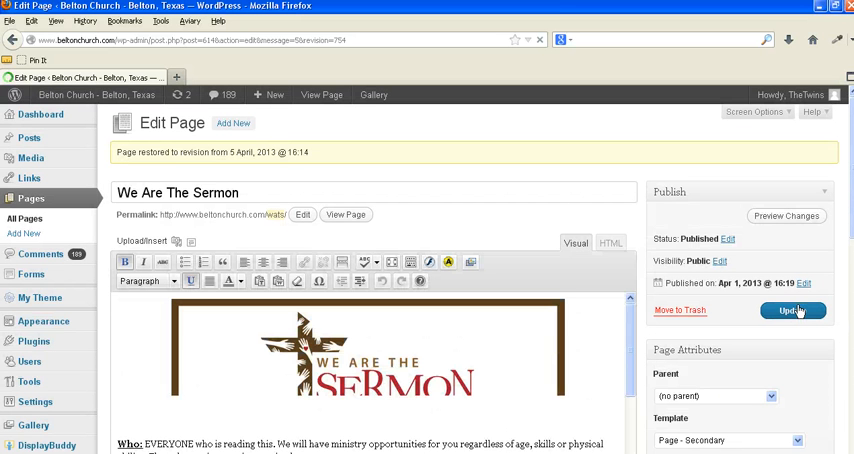
left_click(792, 310)
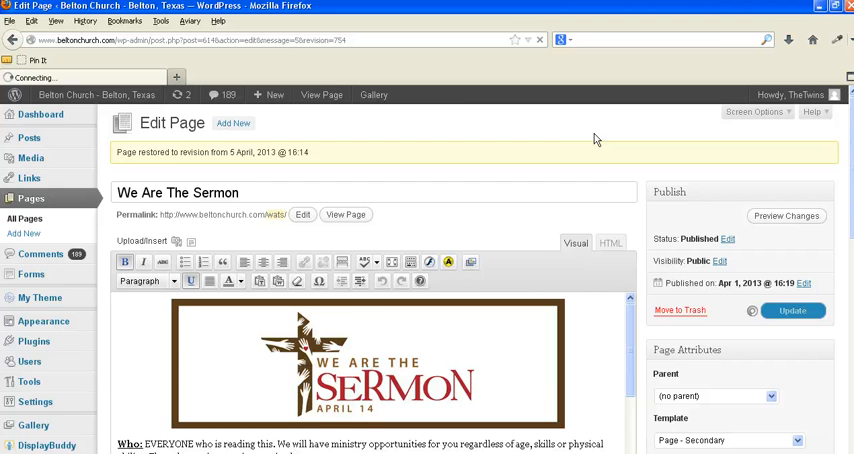